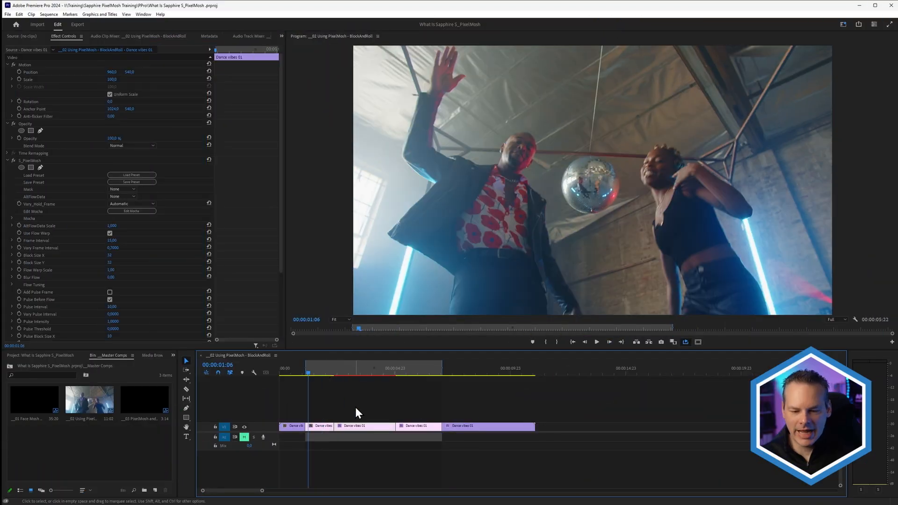
Step: Play back the edited sequence and select the clip carrying the PixelMosh effect
click(595, 342)
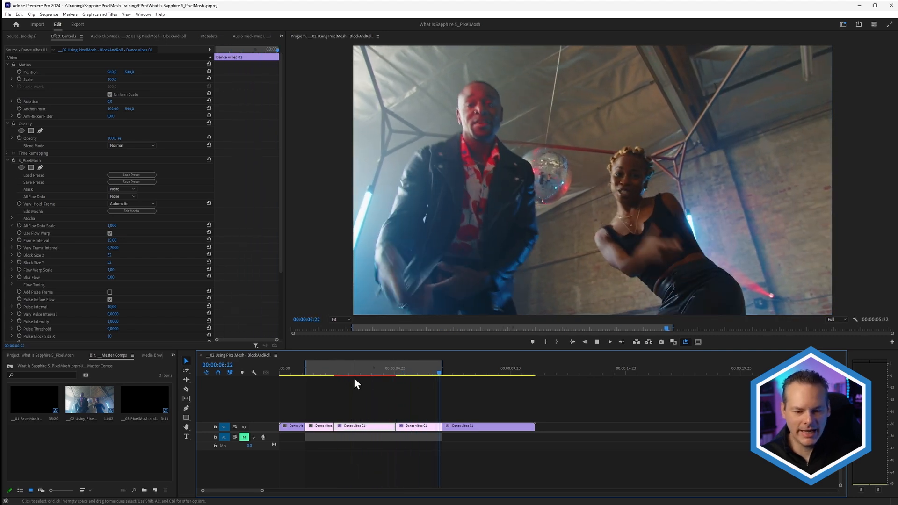
click(349, 372)
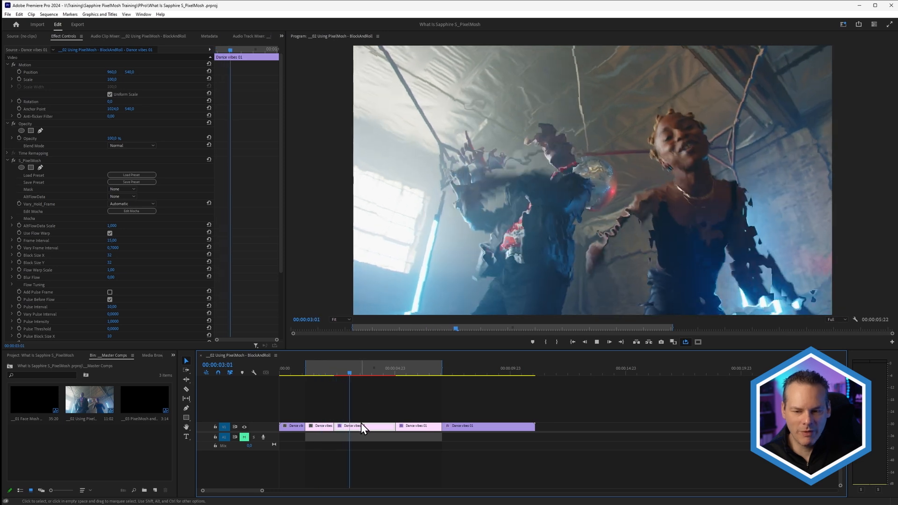
click(395, 372)
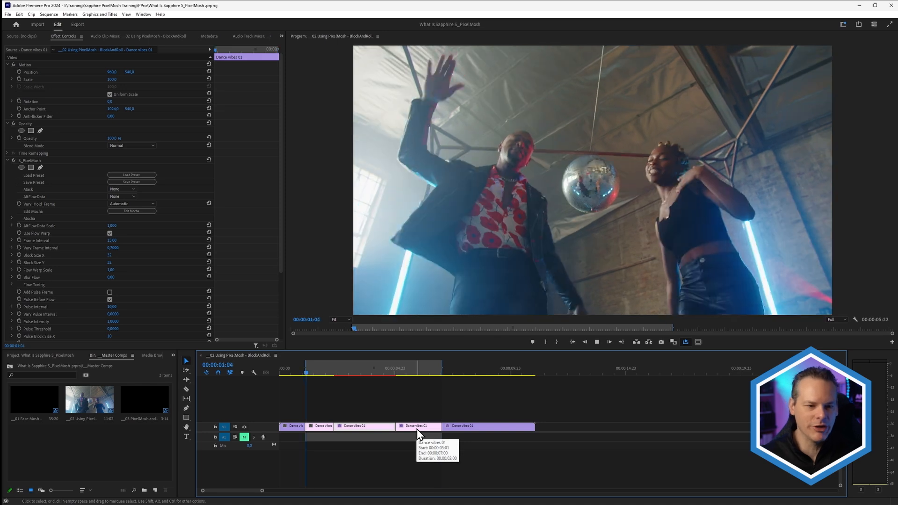
click(377, 373)
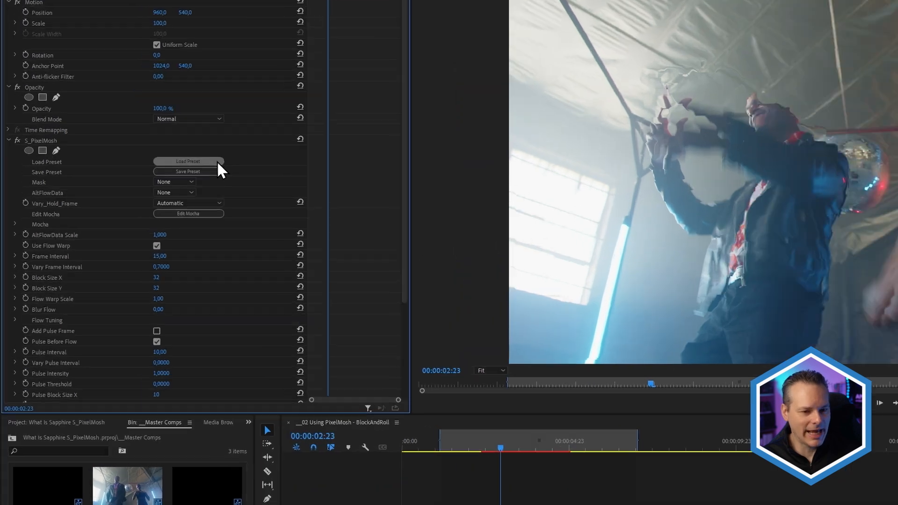
Step: Preview PixelMosh presets Blocky Pulse Warp, Bold Pulse Streak and Drag Back in Time, ending on Center Smear Strip
click(188, 161)
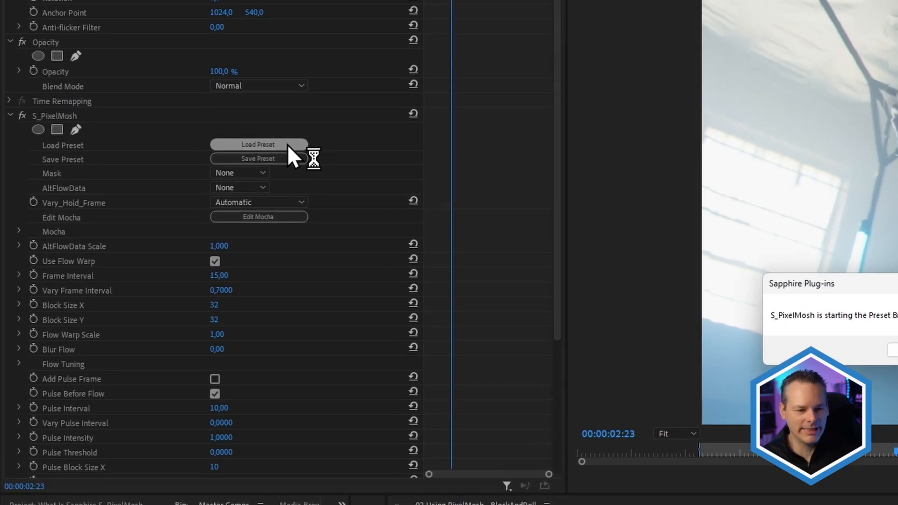
click(258, 144)
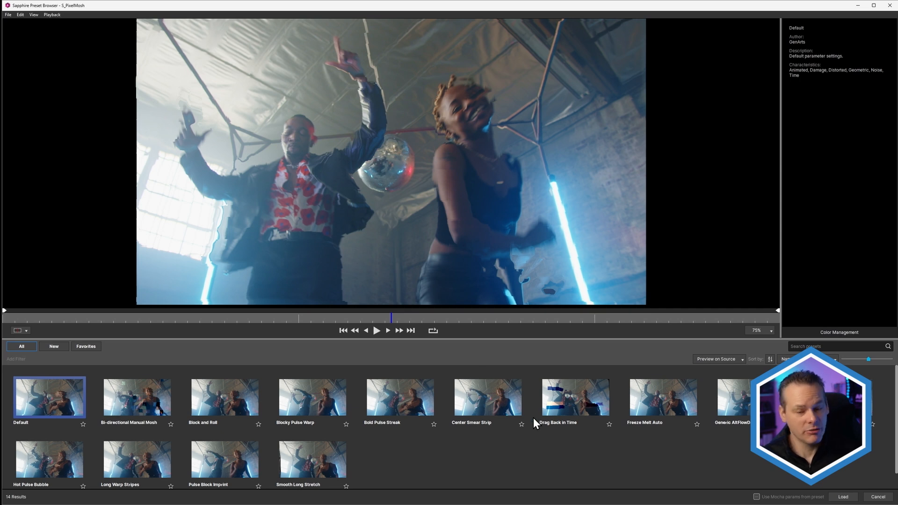
mouse_move(143, 402)
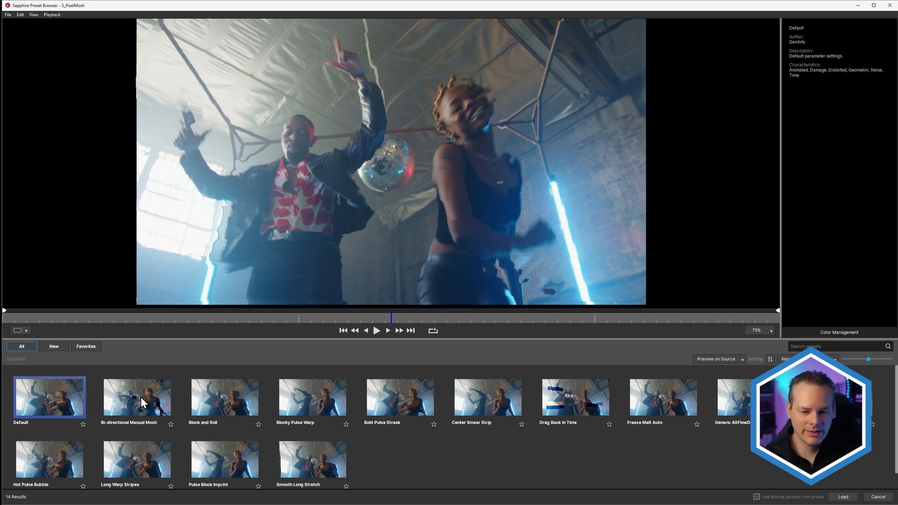
click(224, 398)
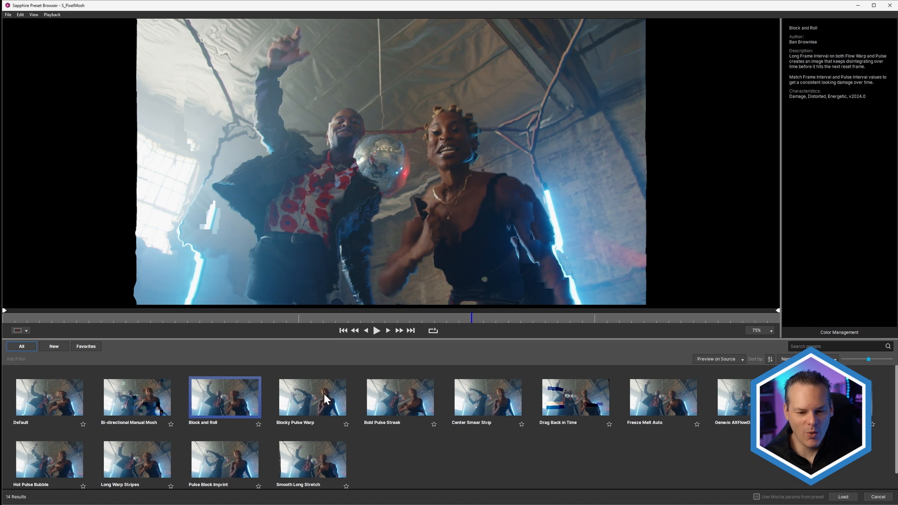
click(312, 398)
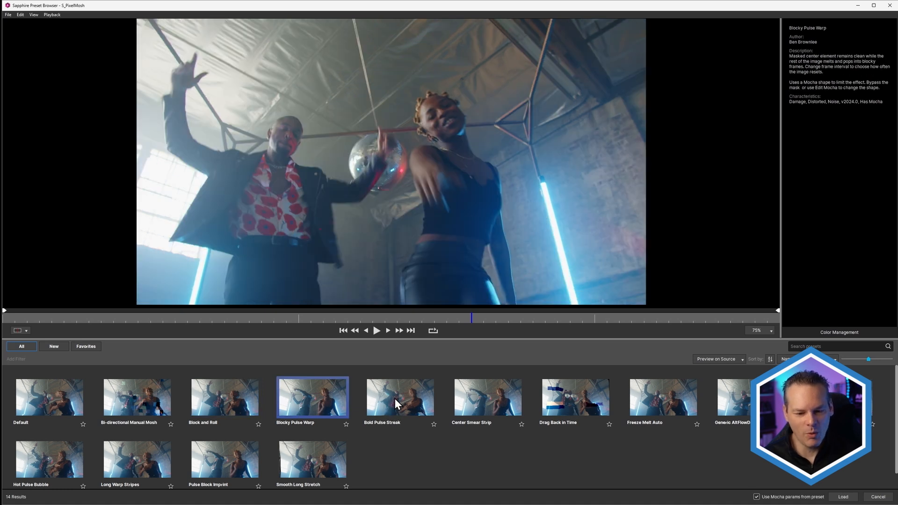
click(399, 398)
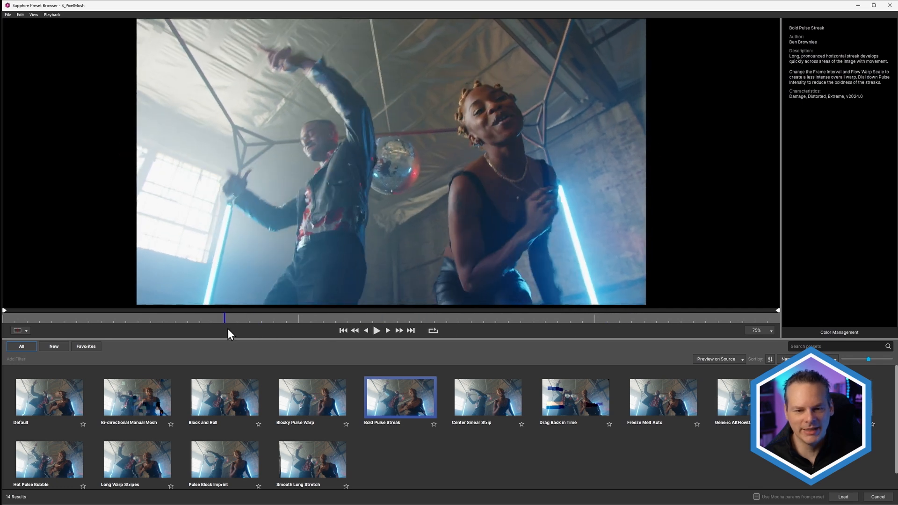
click(487, 398)
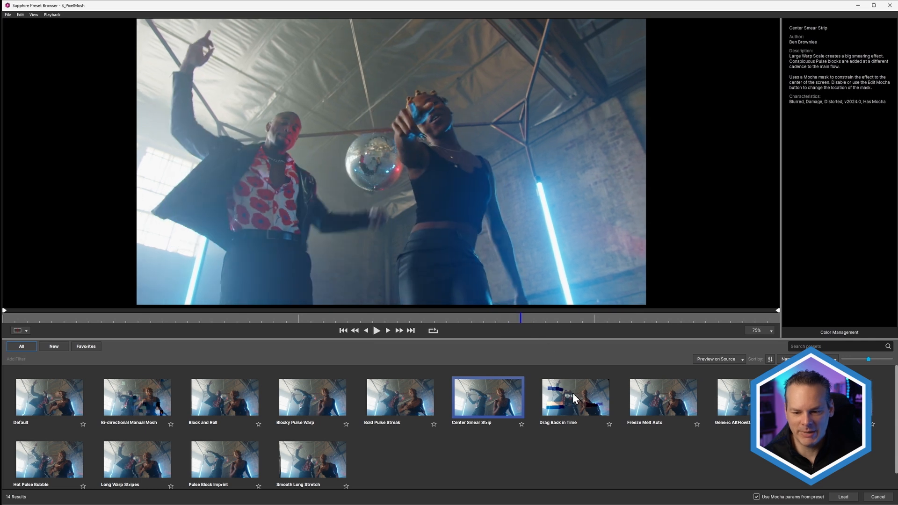
click(574, 397)
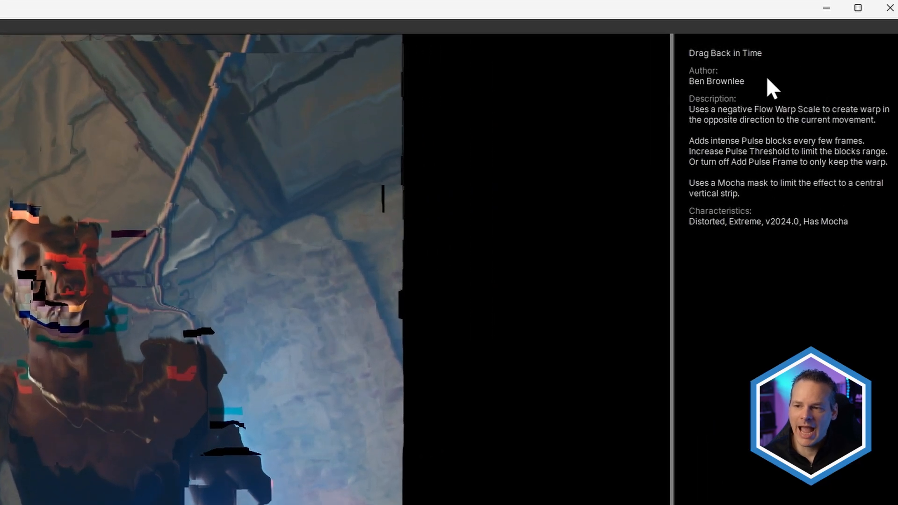
mouse_move(785, 271)
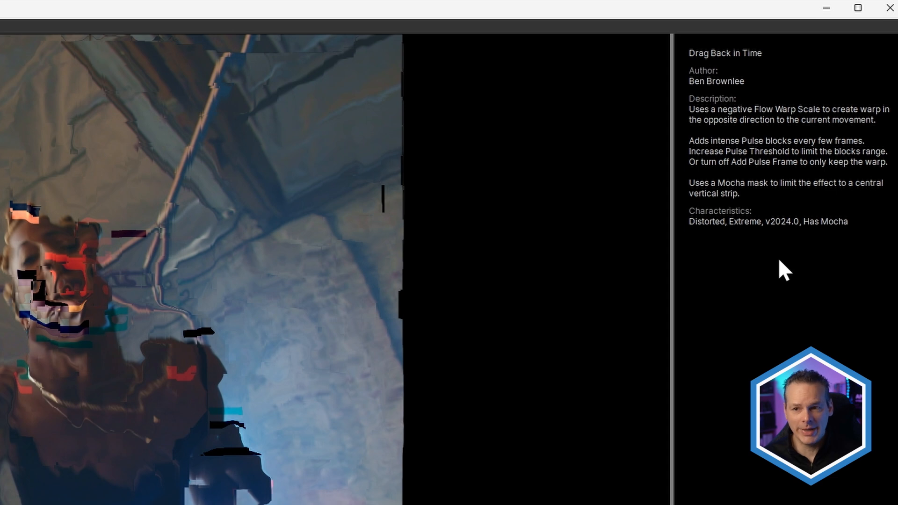
mouse_move(180, 441)
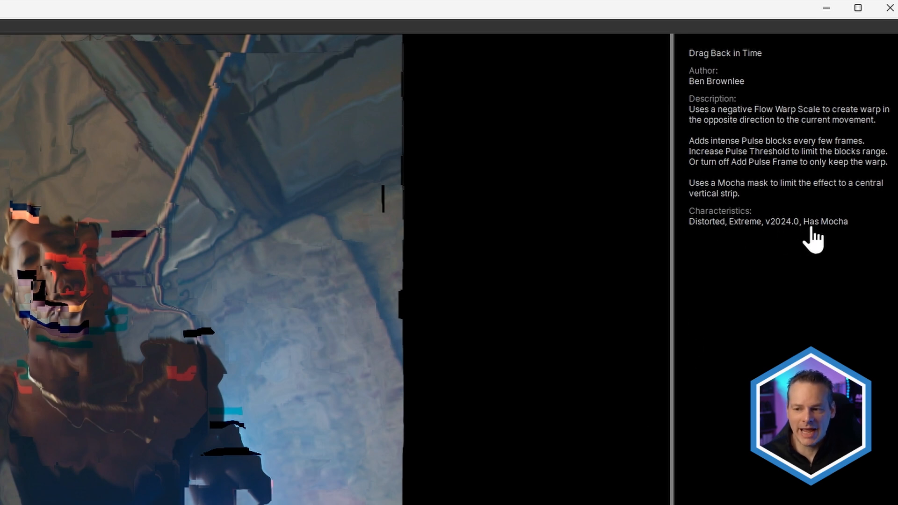
mouse_move(831, 241)
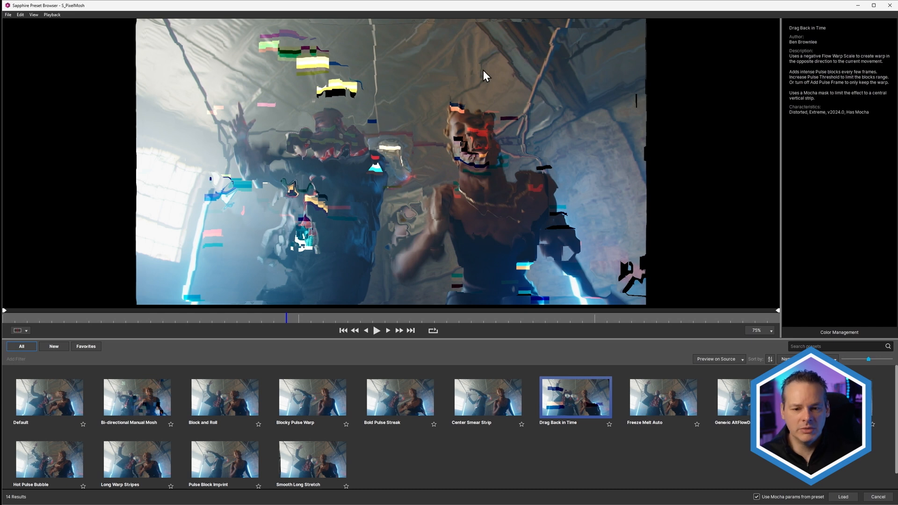
mouse_move(487, 406)
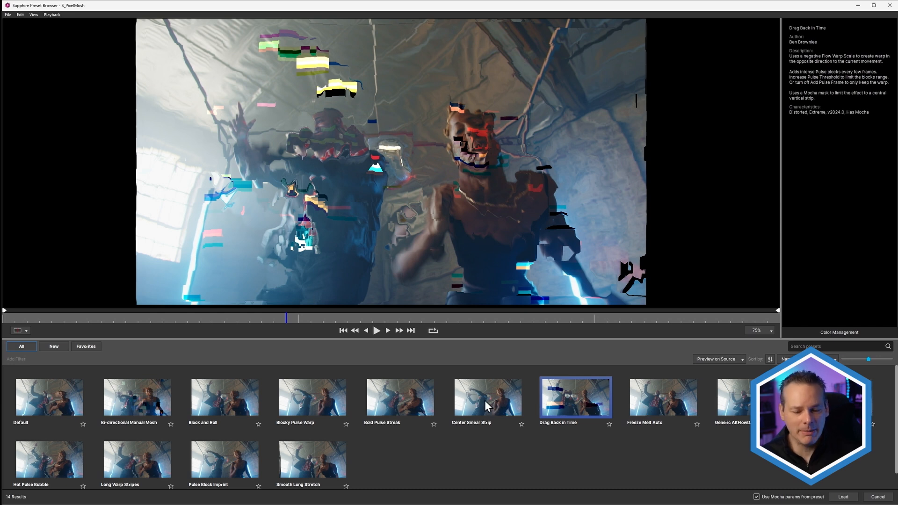
click(487, 397)
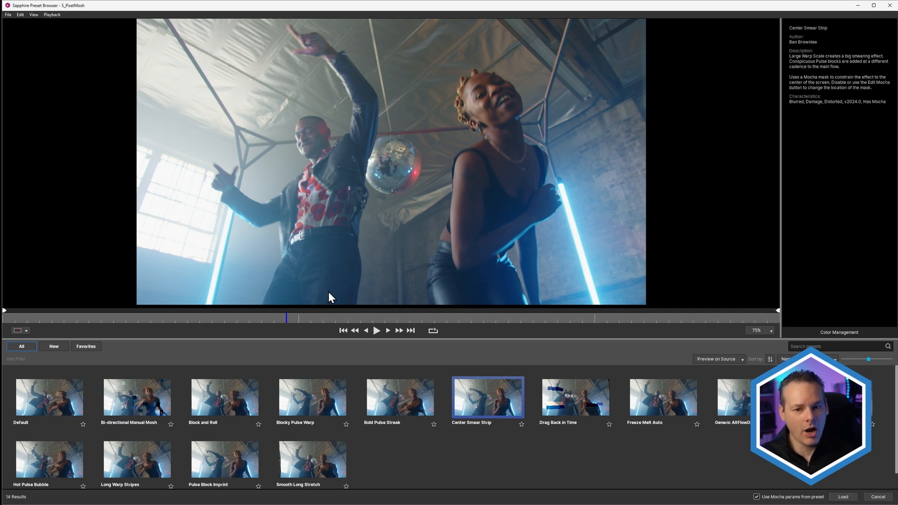
mouse_move(368, 41)
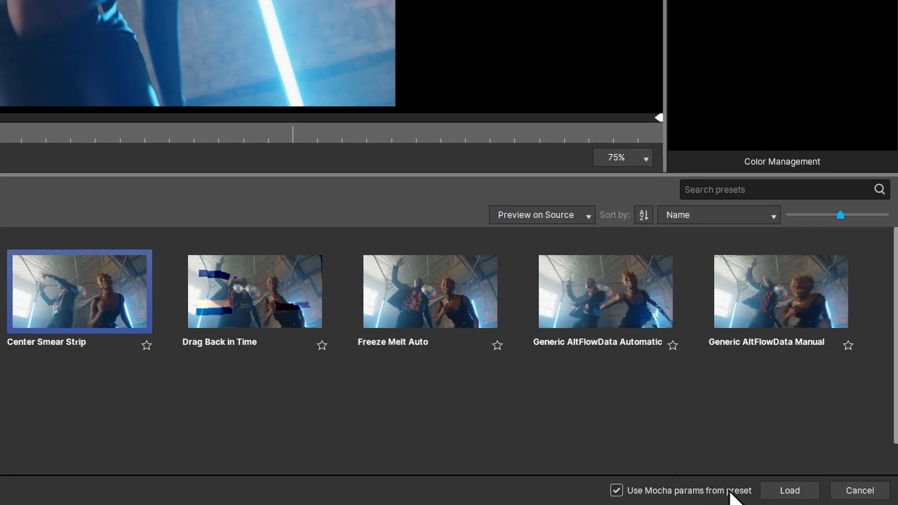
mouse_move(579, 487)
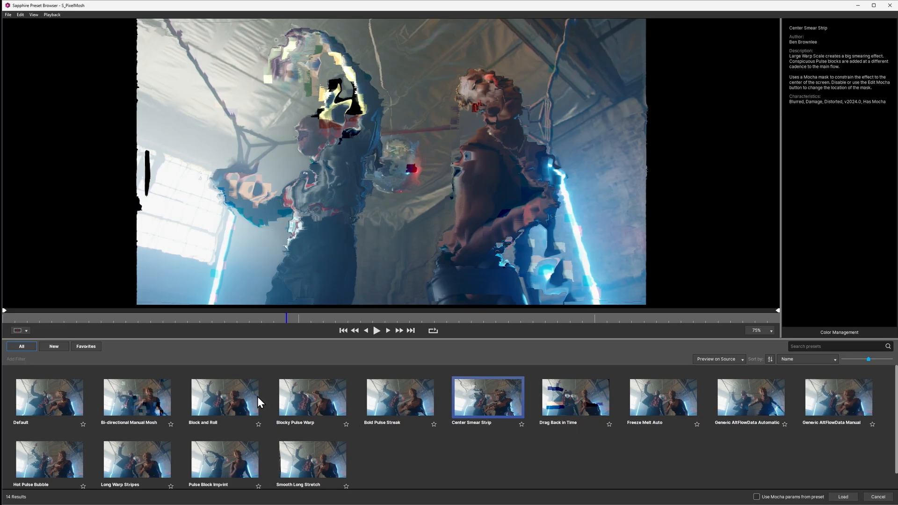
Step: Preview another PixelMosh preset with the preset's Mocha parameters disabled
click(224, 397)
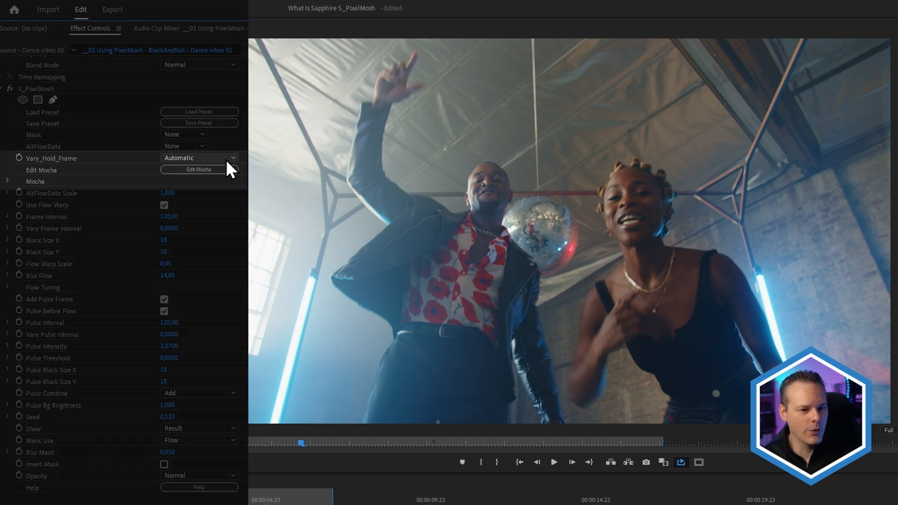
click(199, 158)
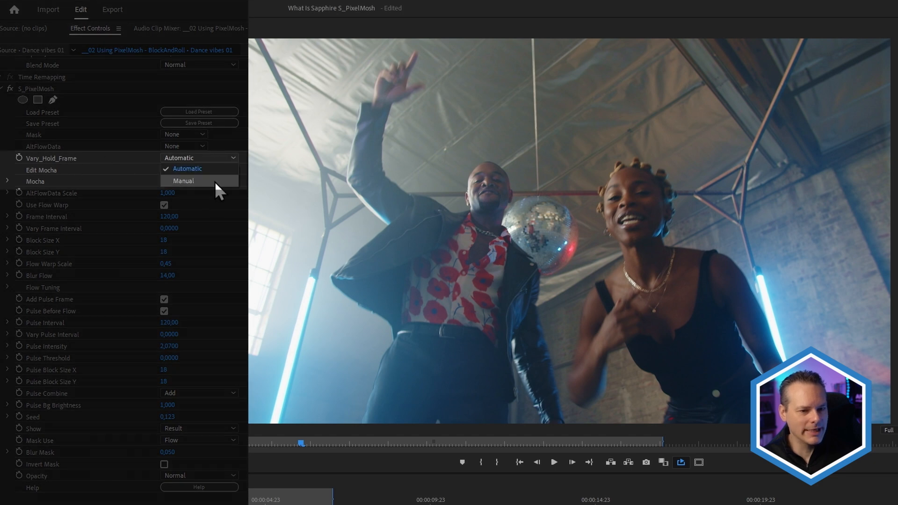
click(183, 180)
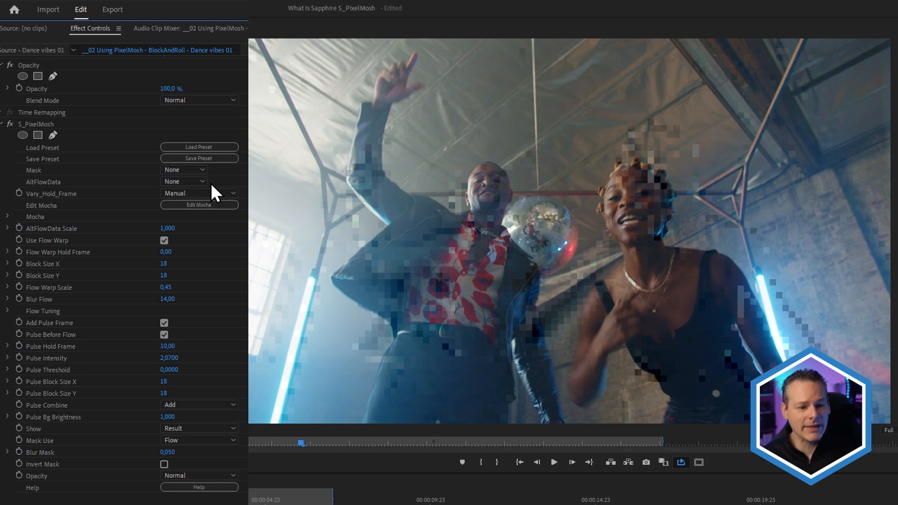
mouse_move(97, 229)
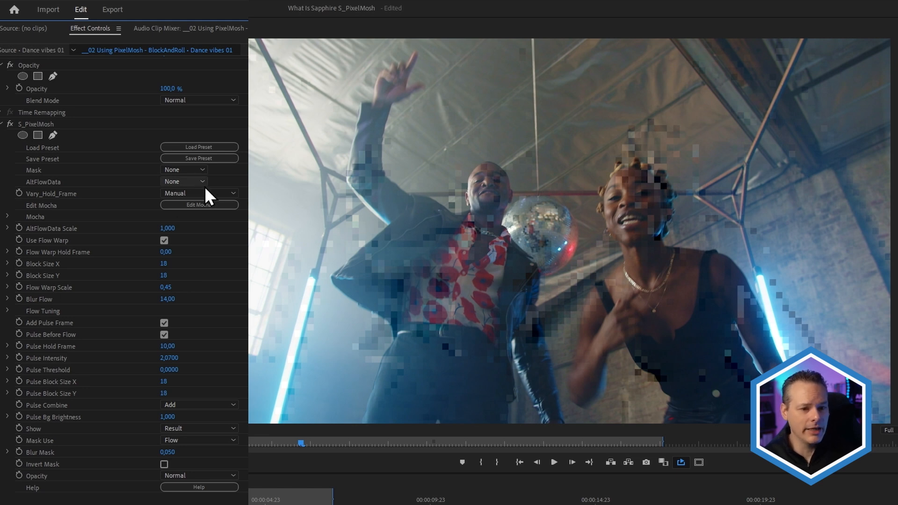
click(200, 193)
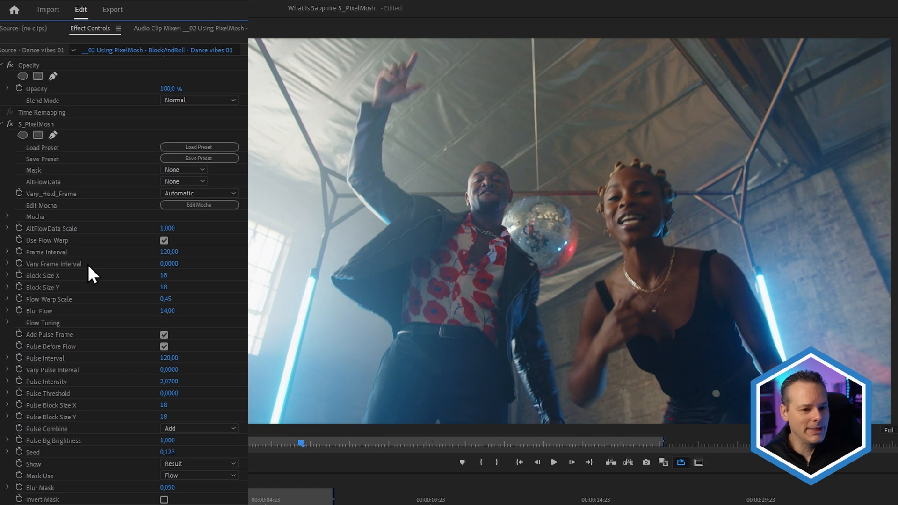
click(200, 193)
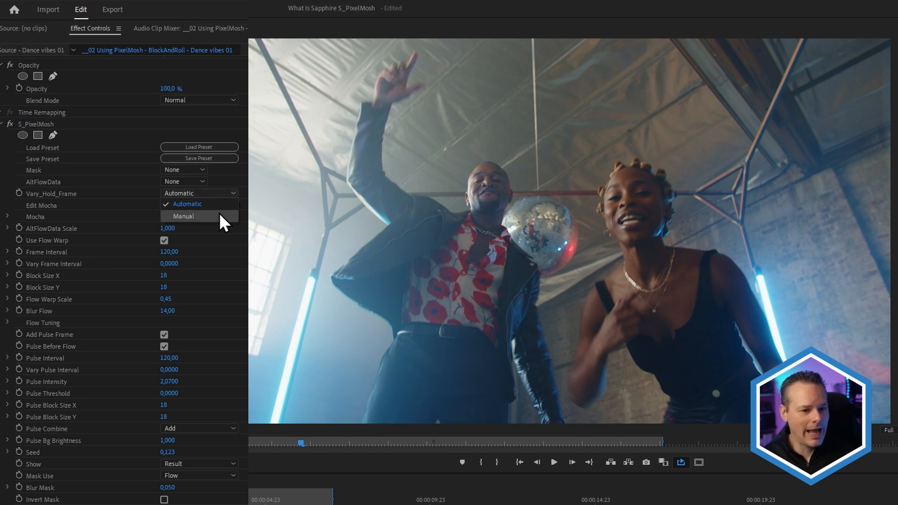
click(183, 216)
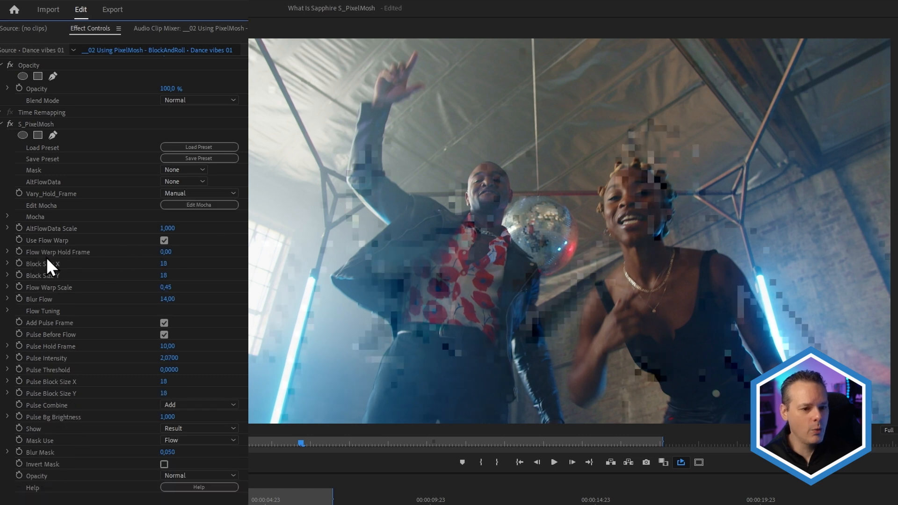
mouse_move(103, 265)
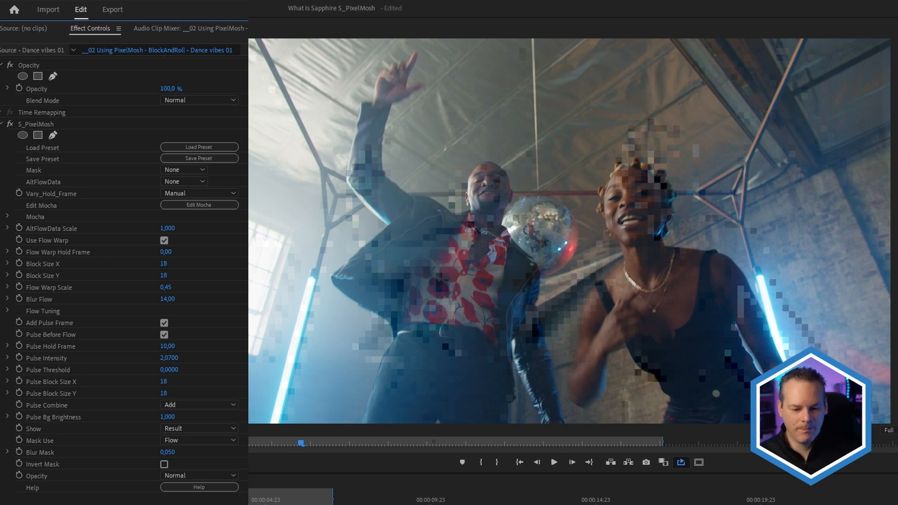
click(164, 322)
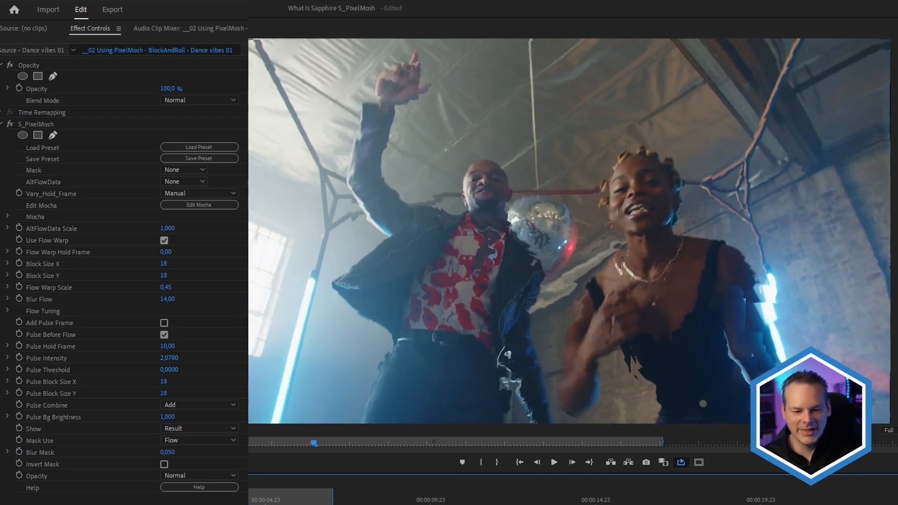
click(553, 462)
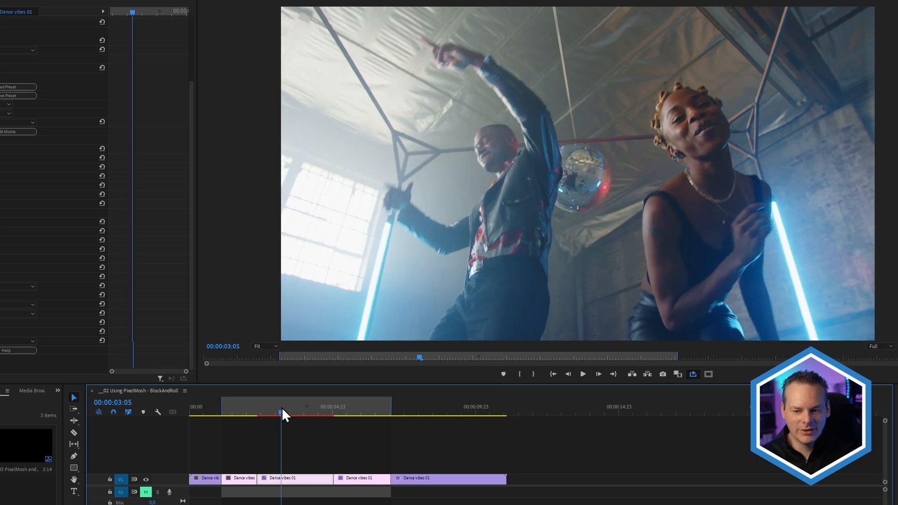
Step: Scrub the playhead past five seconds to review the warp with Add Pulse Frame off
drag(281, 412, 306, 412)
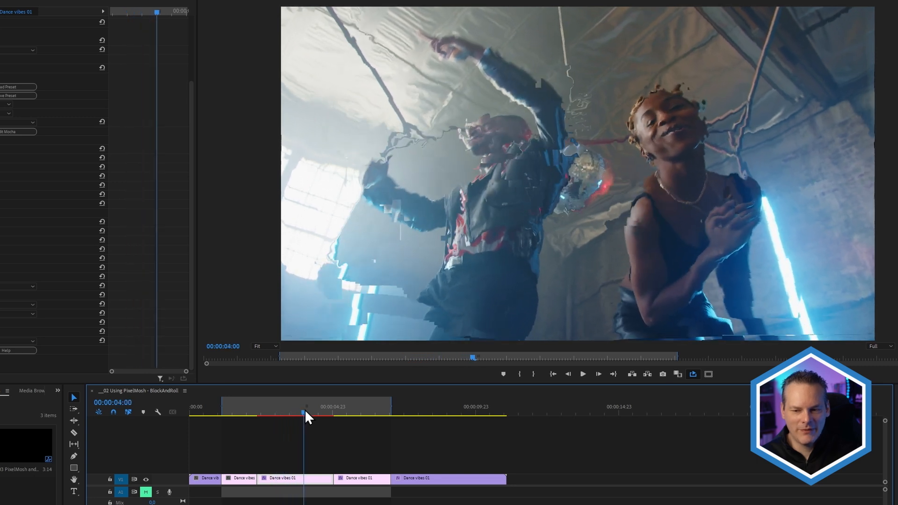
drag(306, 413, 338, 413)
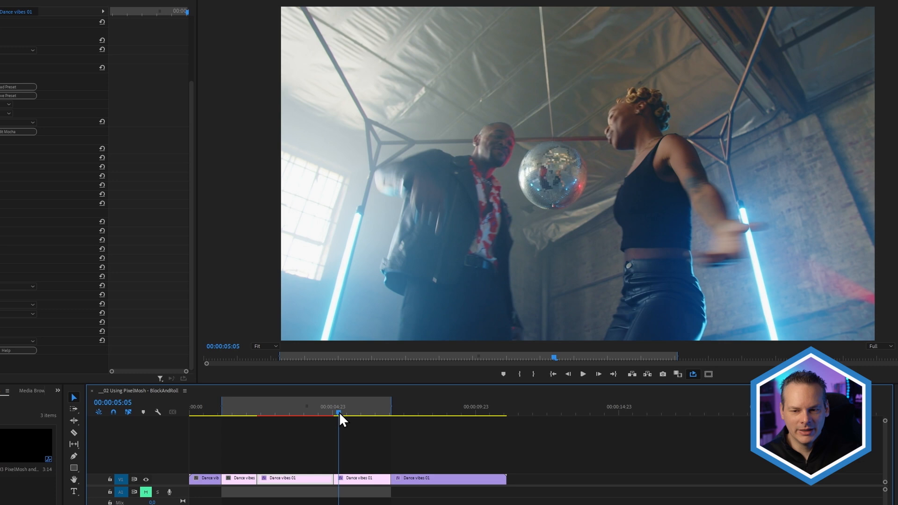
click(292, 414)
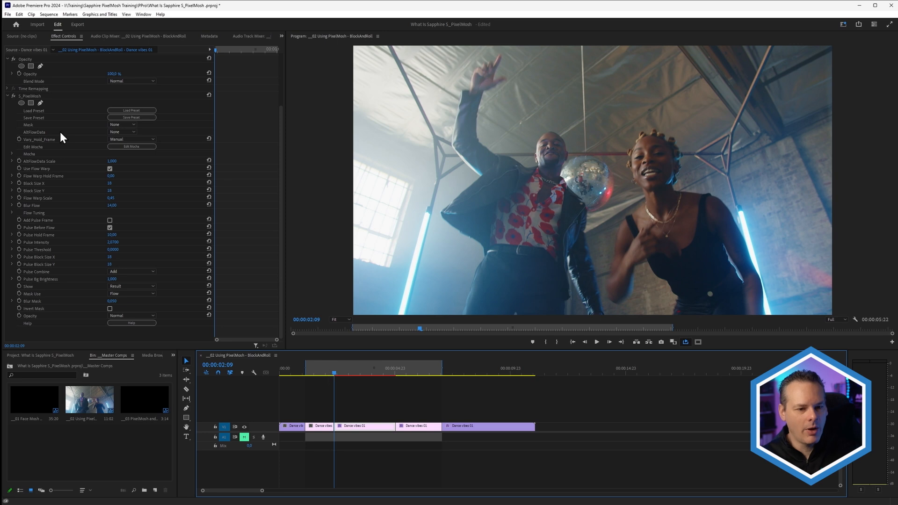
mouse_move(109, 182)
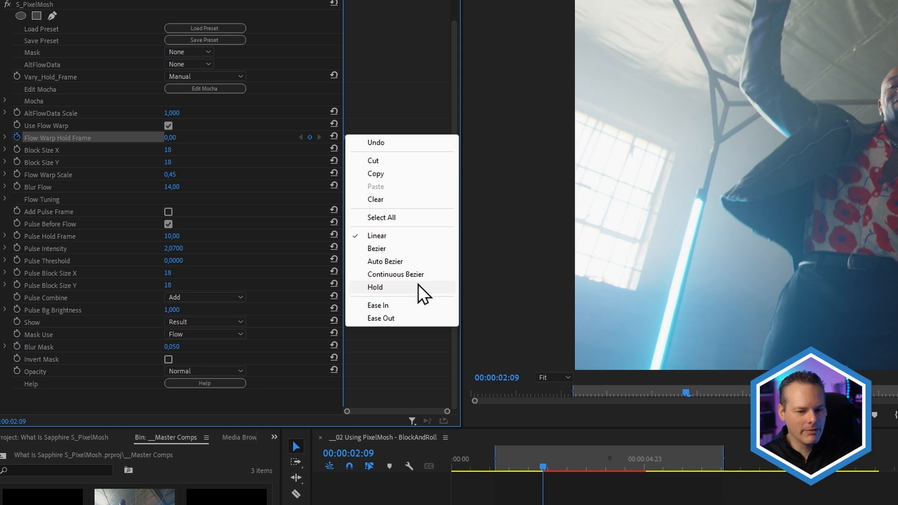
Step: Make the Flow Warp Hold Frame keyframe at 0 a Hold keyframe
click(375, 286)
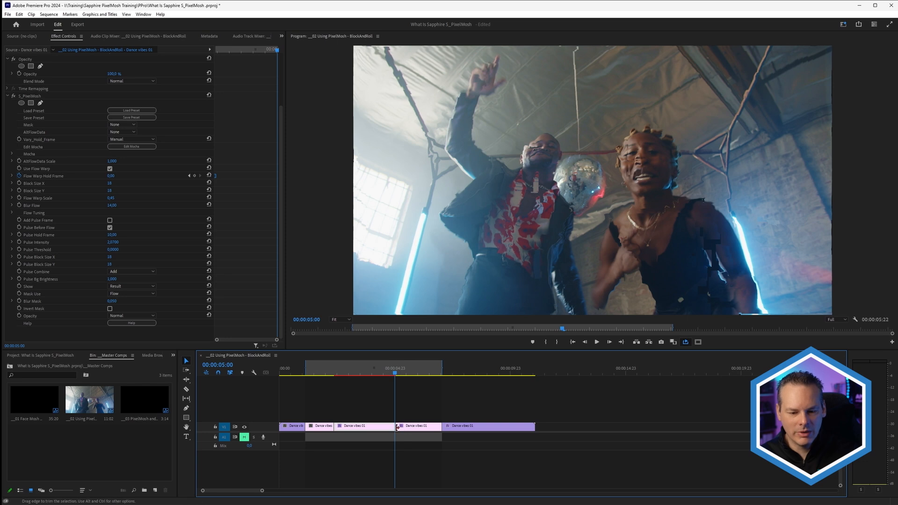
mouse_move(122, 187)
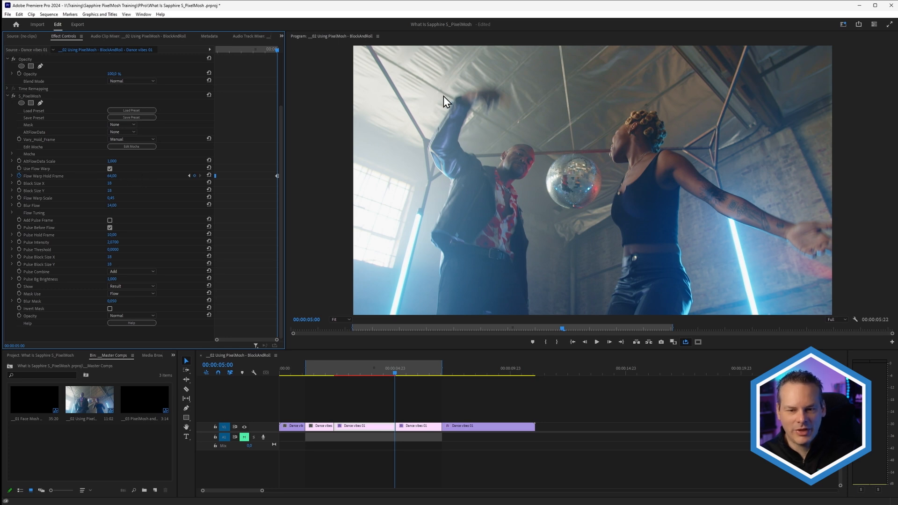
mouse_move(180, 178)
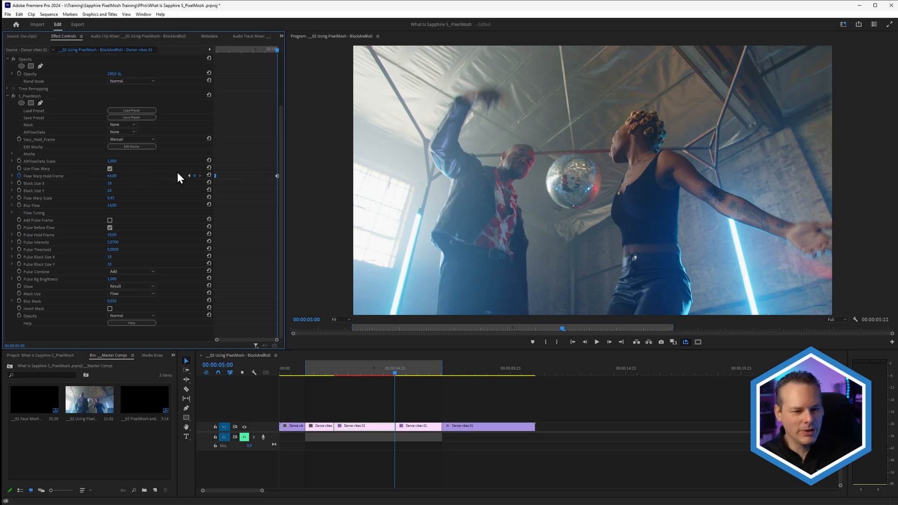
mouse_move(273, 183)
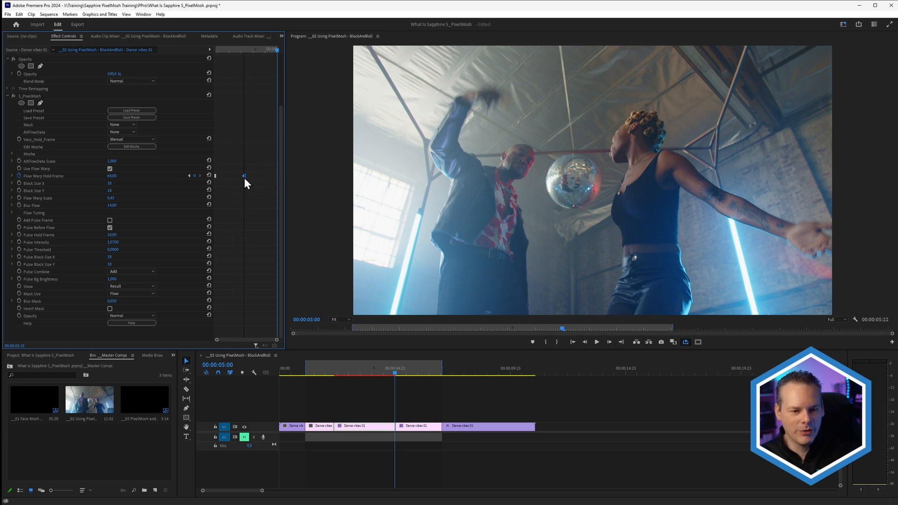
Step: Add a Flow Warp Hold Frame keyframe of 64 at 00:00:05:00
click(309, 375)
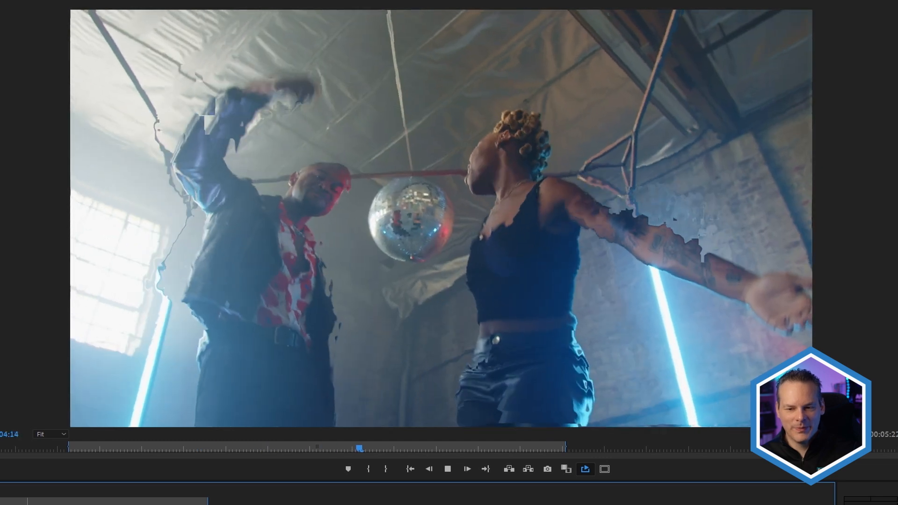
click(447, 468)
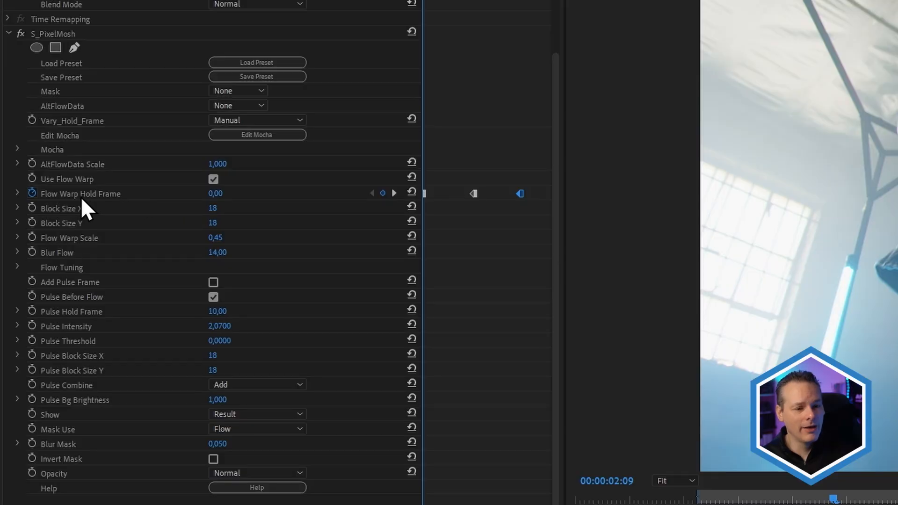
mouse_move(112, 203)
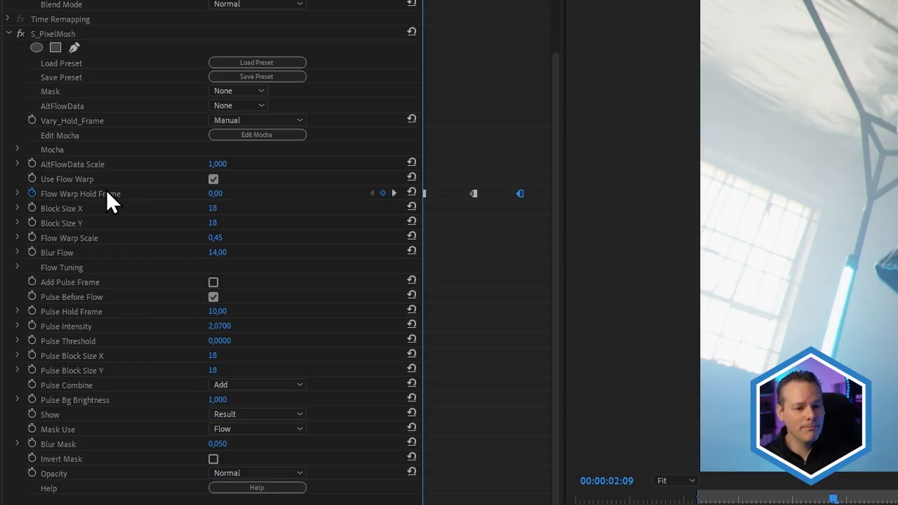
mouse_move(137, 186)
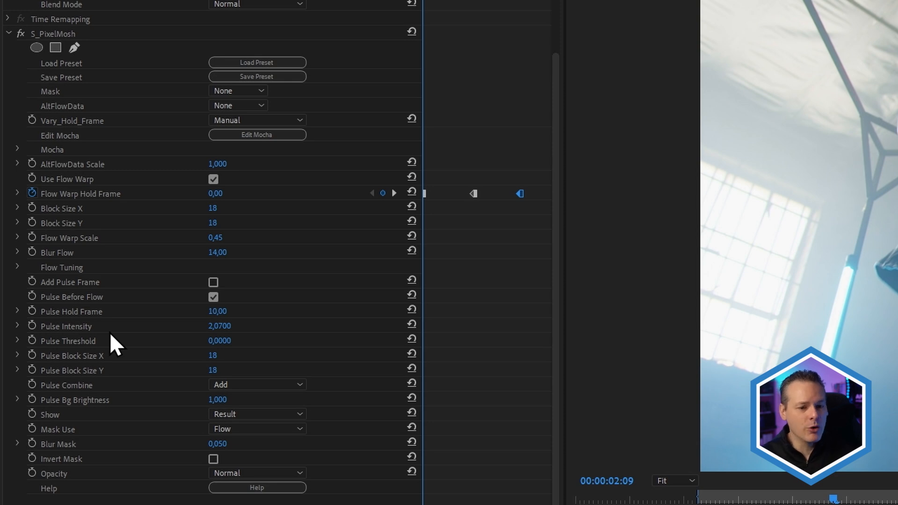
mouse_move(230, 334)
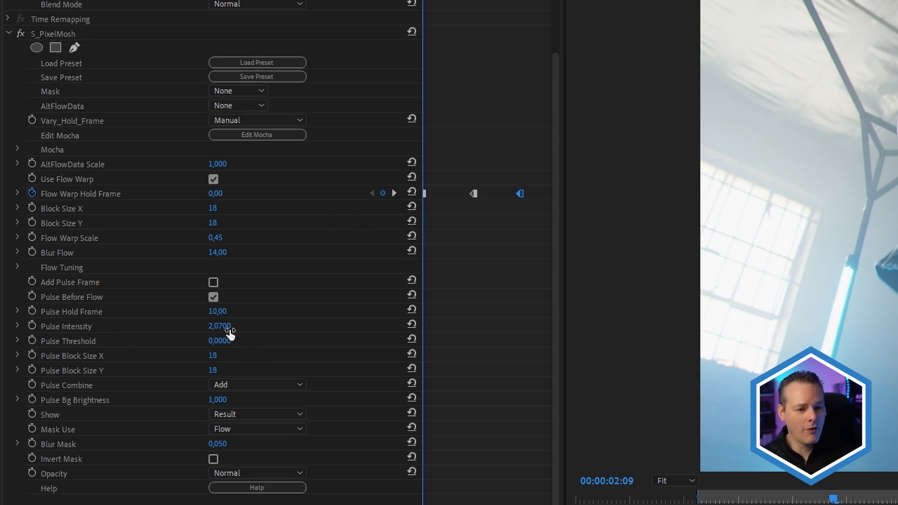
mouse_move(341, 222)
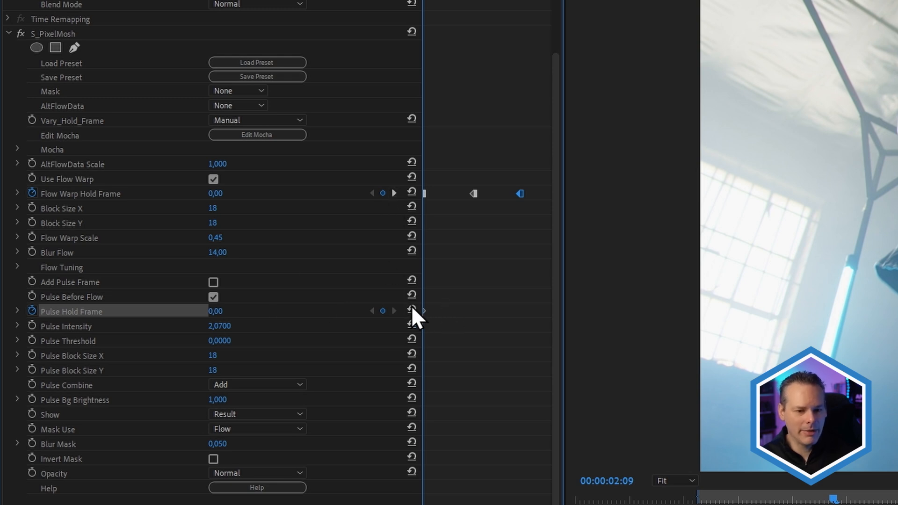
Step: Set the interpolation of the Pulse Hold Frame keyframe at 0
right_click(416, 311)
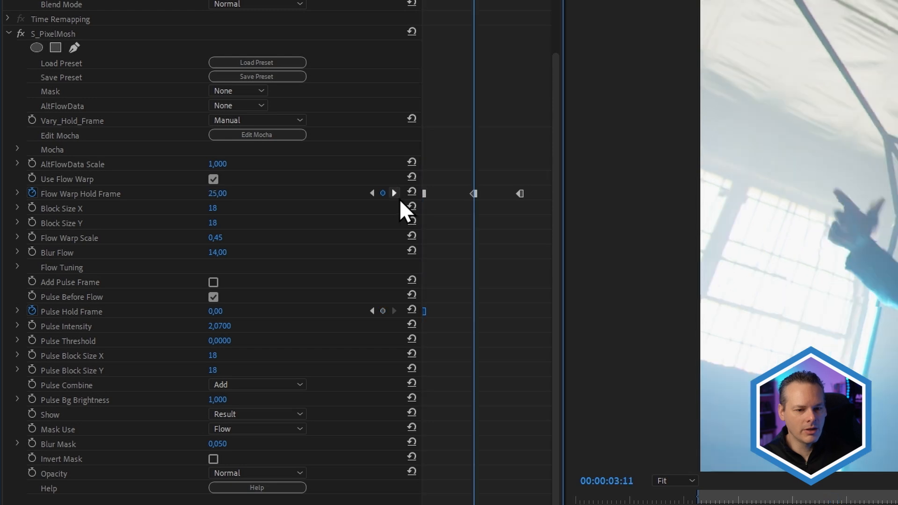
mouse_move(112, 206)
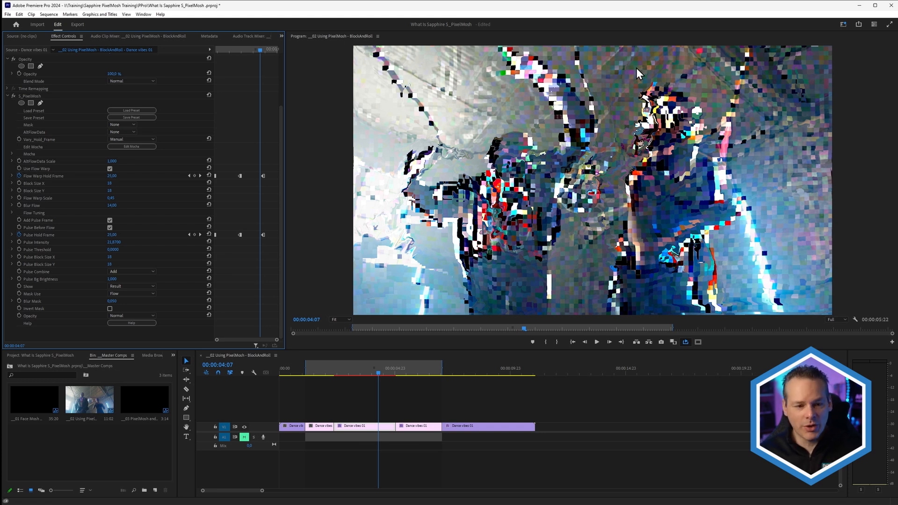
mouse_move(145, 217)
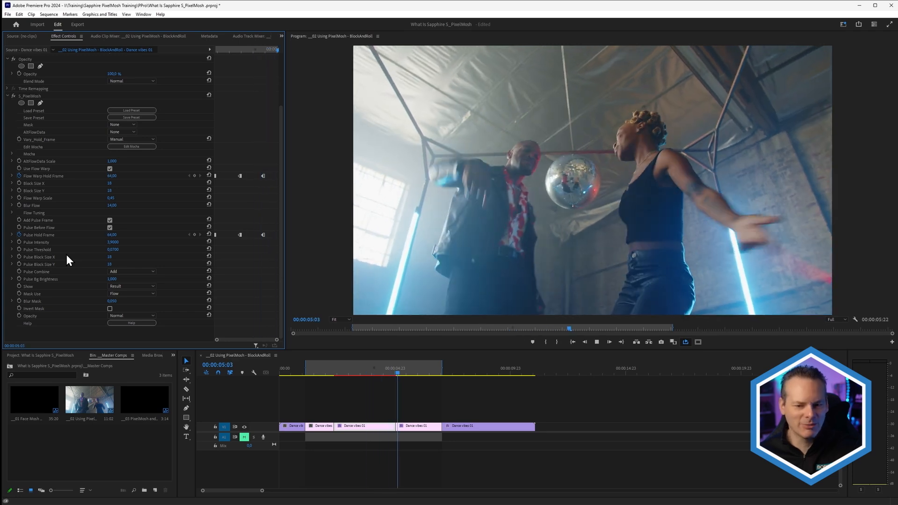
Step: Review the Pulse Hold Frame keyframes, with Pulse Intensity 1.9 and Threshold 0.07
click(132, 271)
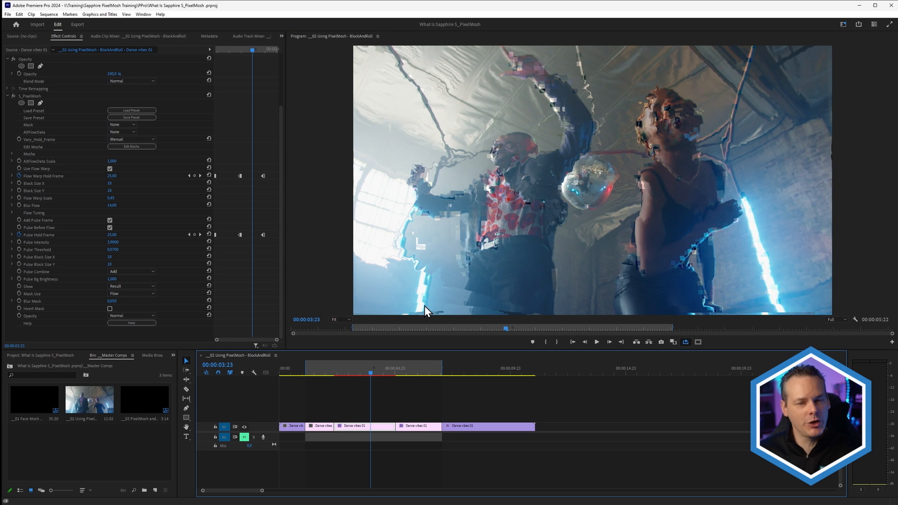
mouse_move(451, 288)
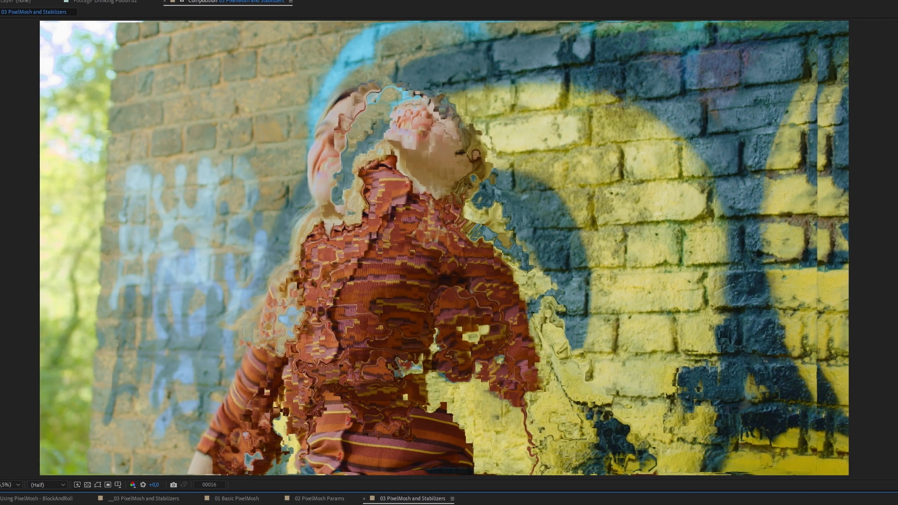
mouse_move(780, 193)
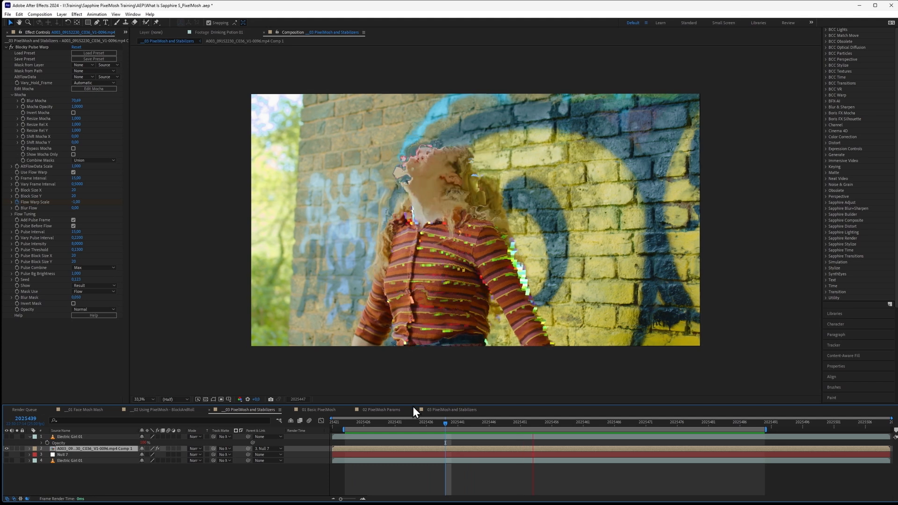
Step: Select the precomposed girl footage layer to show its Mocha AE effect
click(689, 422)
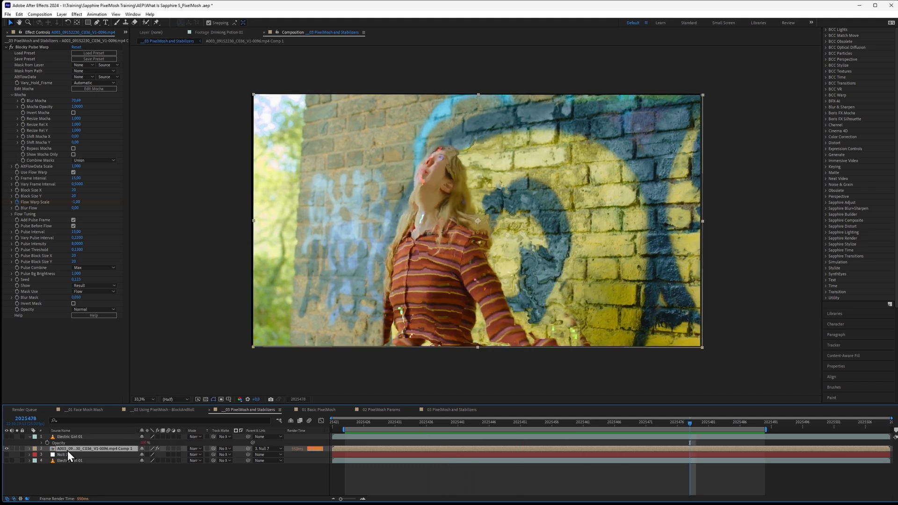
mouse_move(298, 451)
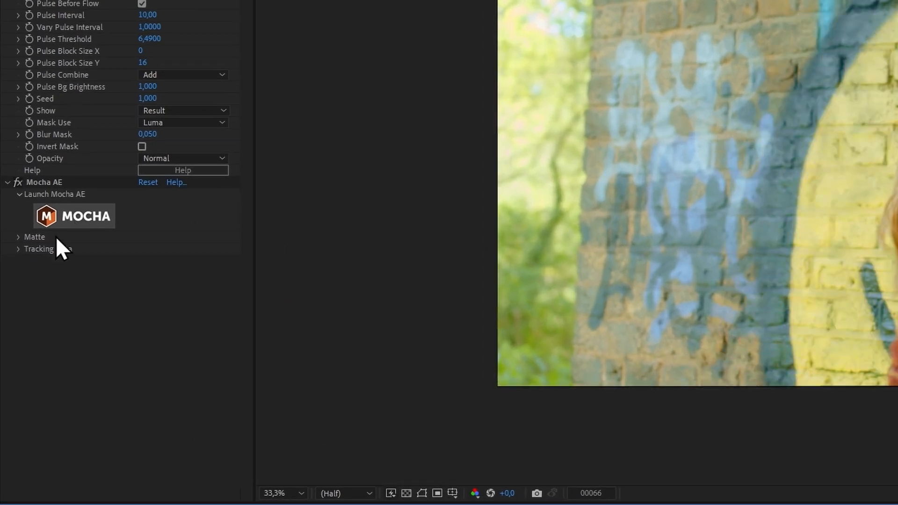
Step: Inspect the girl footage's planar brick-wall track in Mocha AE, then close Mocha
click(73, 216)
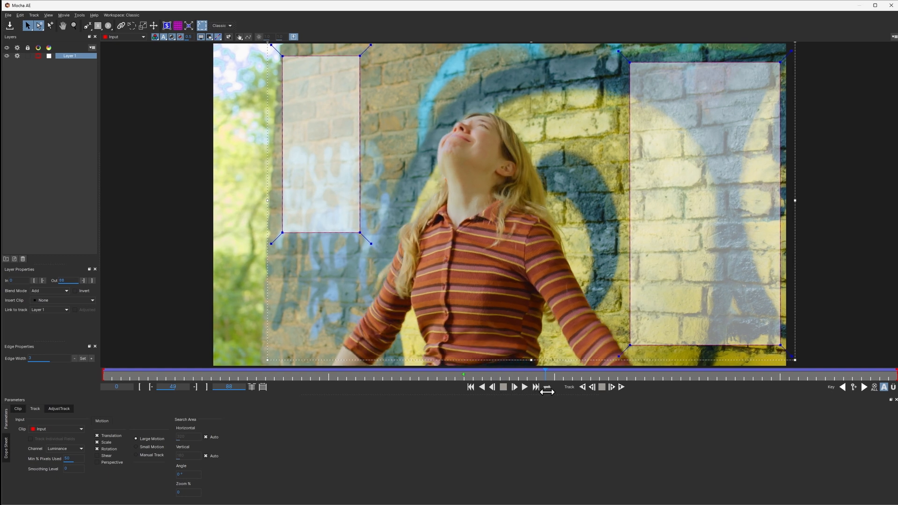
click(8, 15)
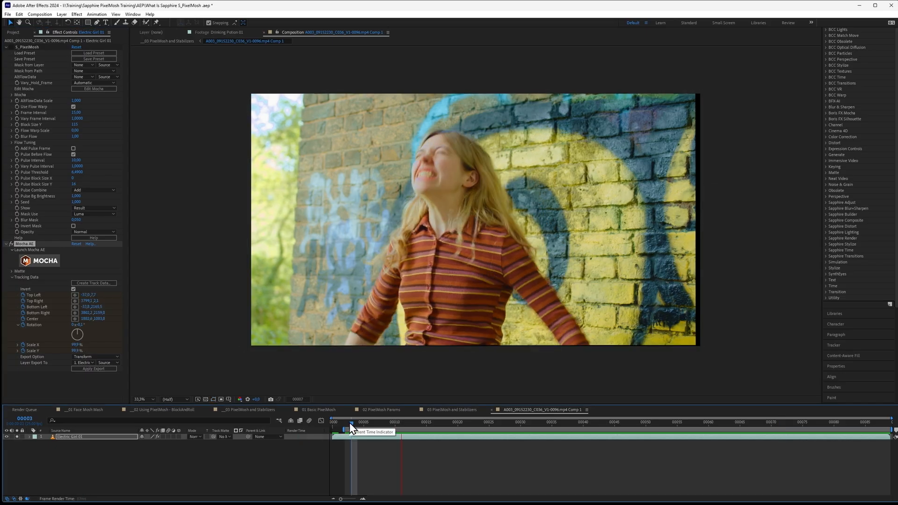
Step: Scrub through the tracked girl footage and reveal the Tracking Data values
drag(352, 423, 727, 423)
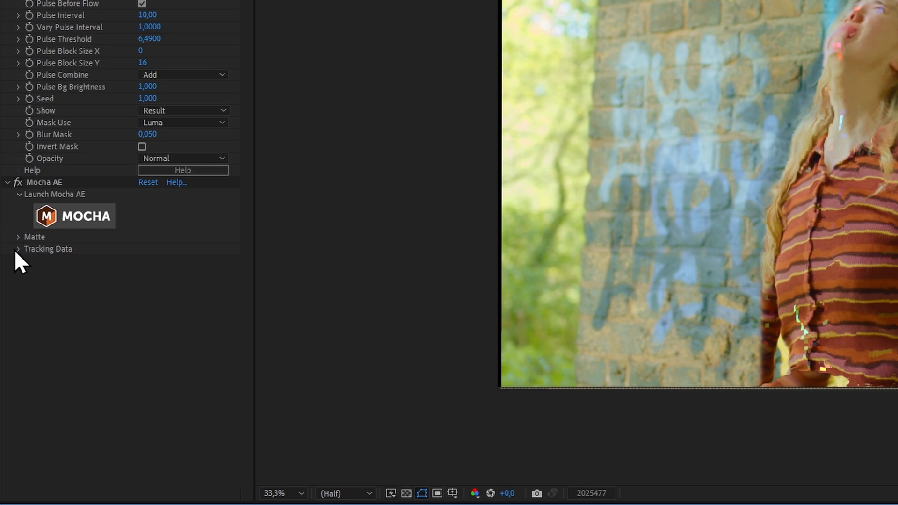
click(18, 248)
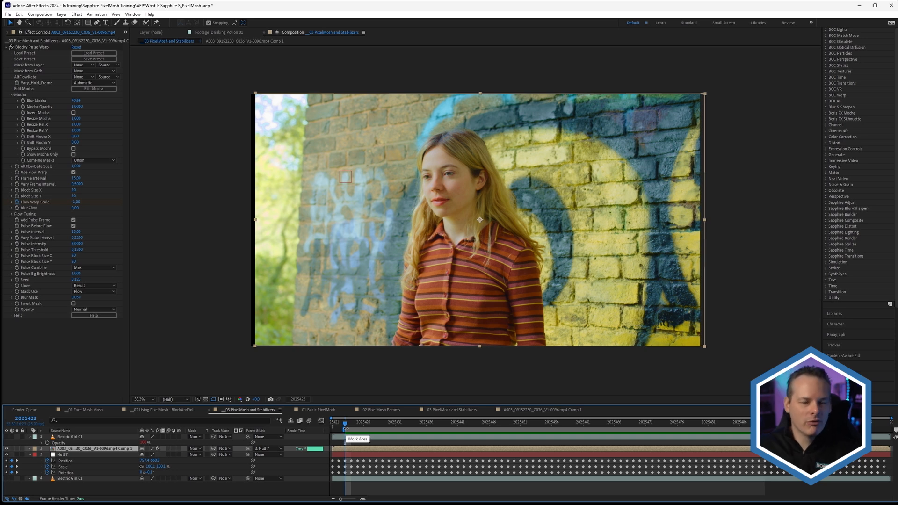
mouse_move(289, 421)
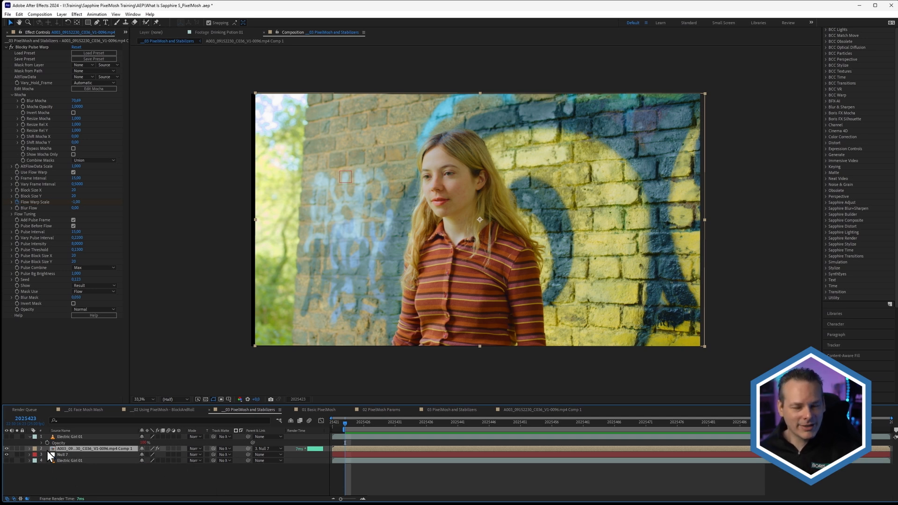
mouse_move(79, 455)
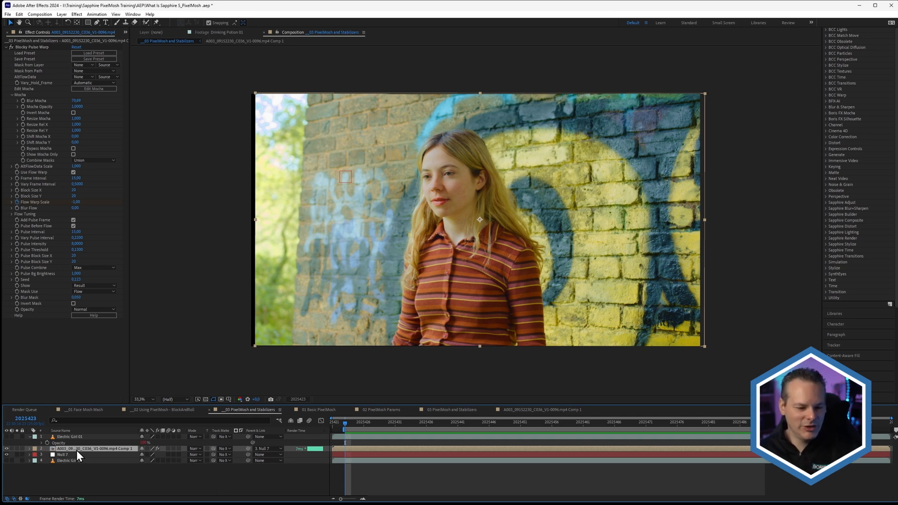
mouse_move(97, 226)
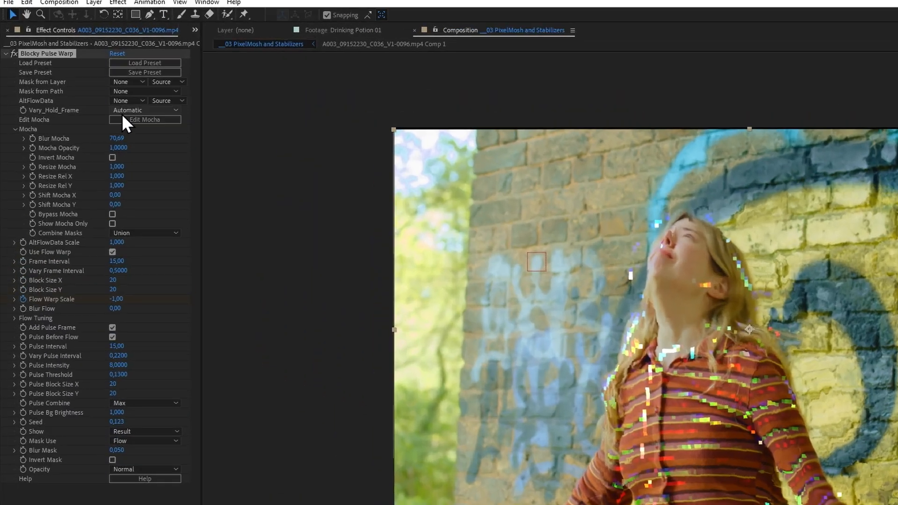
Step: Review the Blocky Pulse Warp mask around the girl in Sapphire Mocha, then close it
click(145, 119)
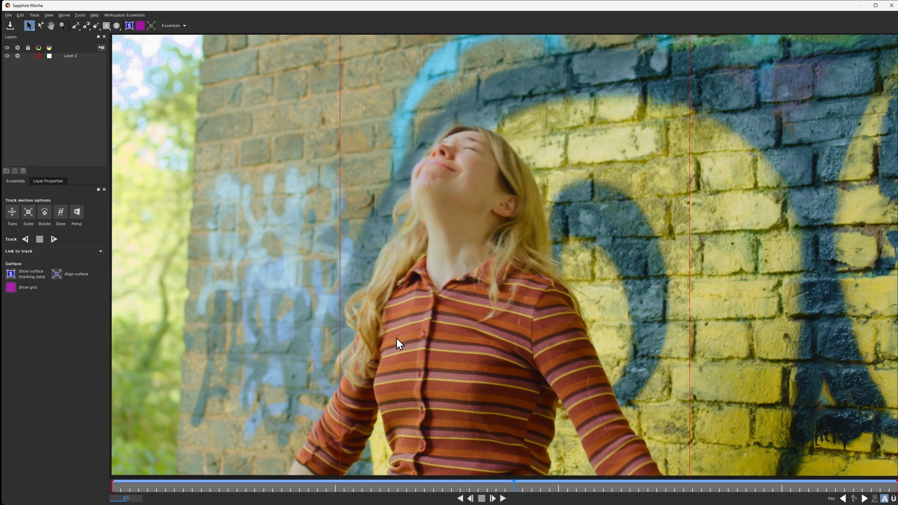
click(70, 55)
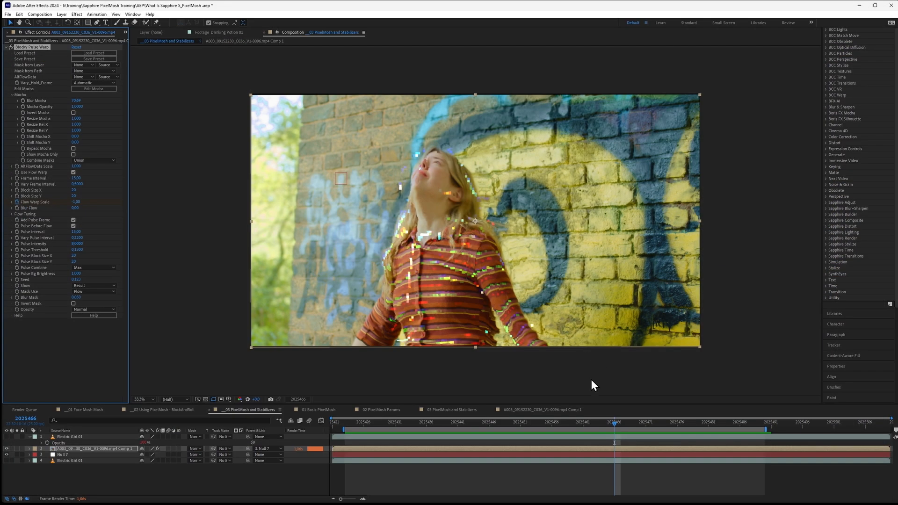
Step: Show the Electric Girl 01 layer's Mocha AE tracking data exported as Transform to Null 7
click(458, 422)
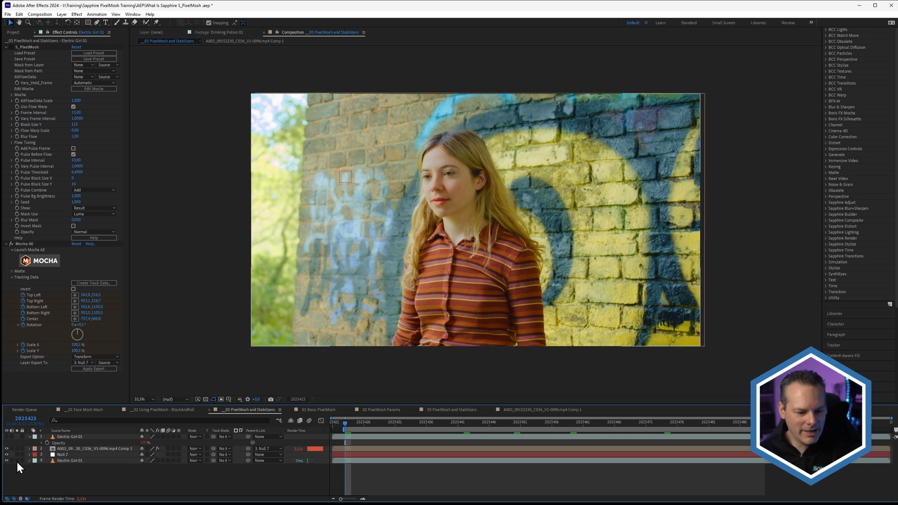
click(345, 421)
text(Math.round(random(1,0))*100)
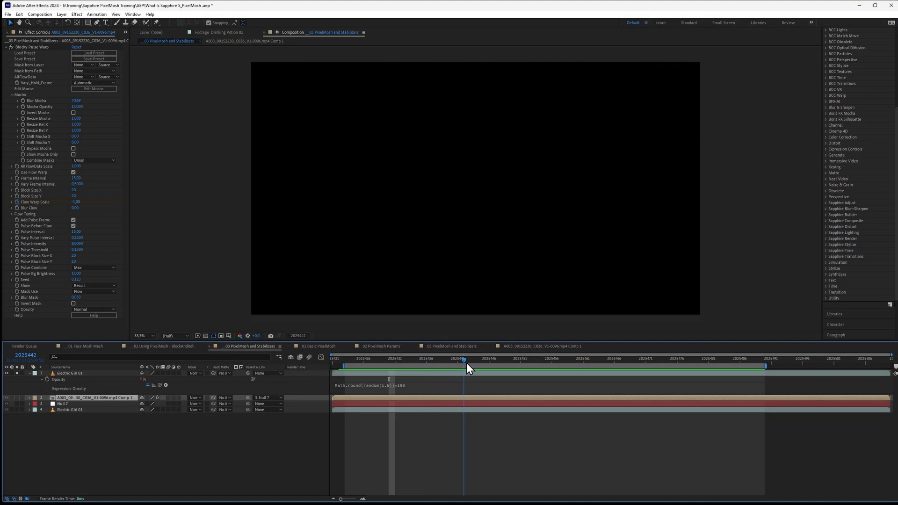
Step: Move the playhead and change the opacity expression's random value to 0.6
click(590, 360)
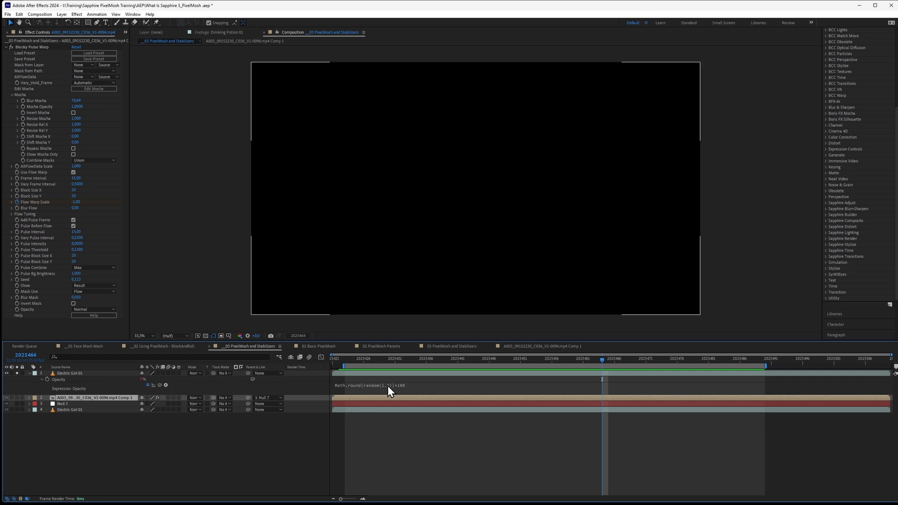
click(394, 385)
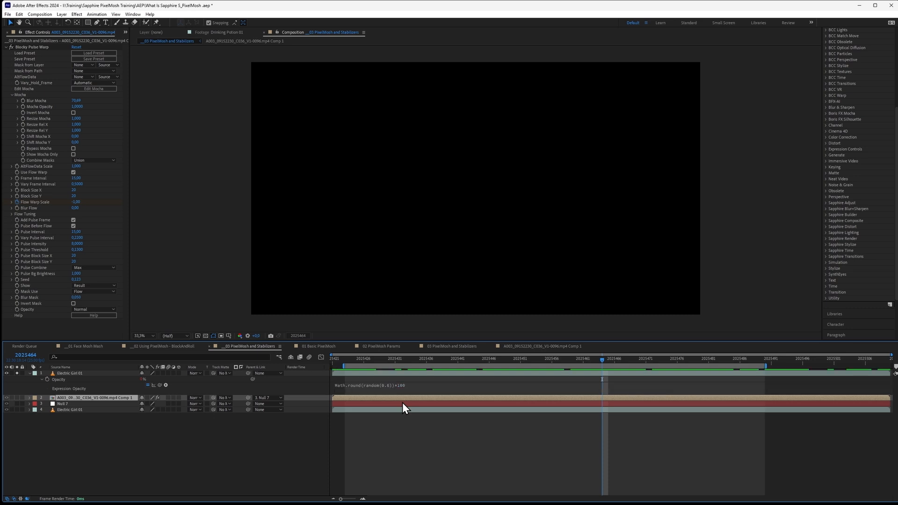
click(502, 359)
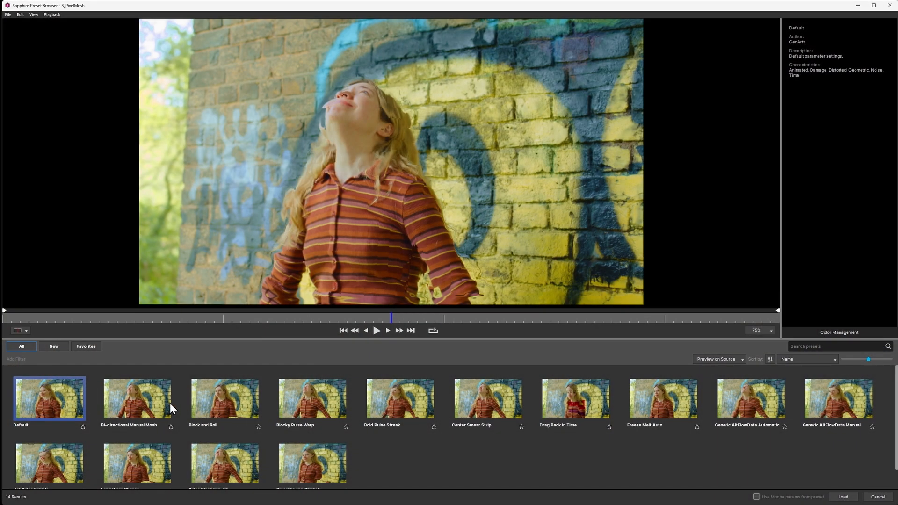
Step: Preview Bi-directional Manual Mosh, then select the Generic AltFlowData Automatic preset
click(136, 398)
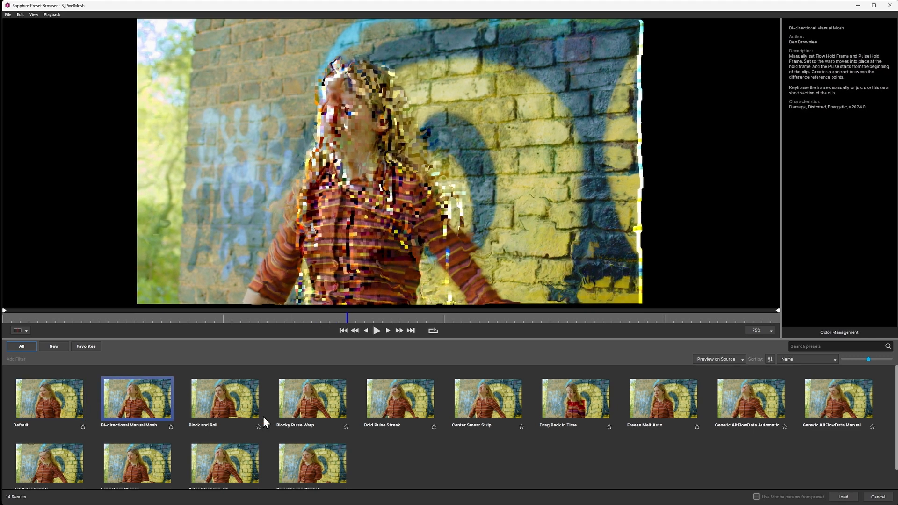
click(136, 462)
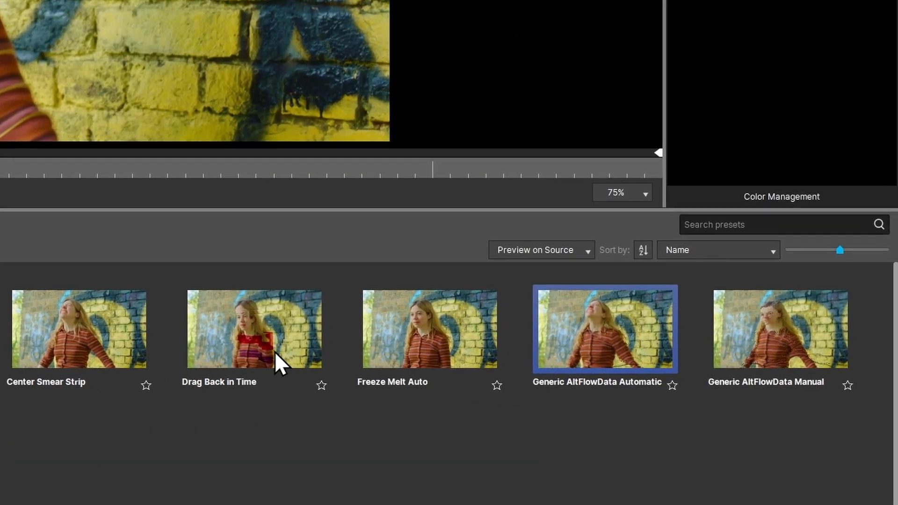
mouse_move(578, 398)
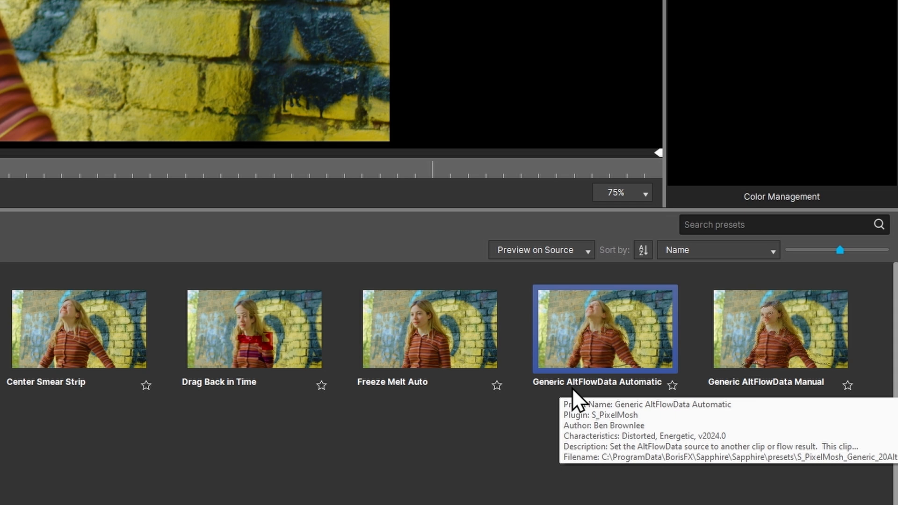